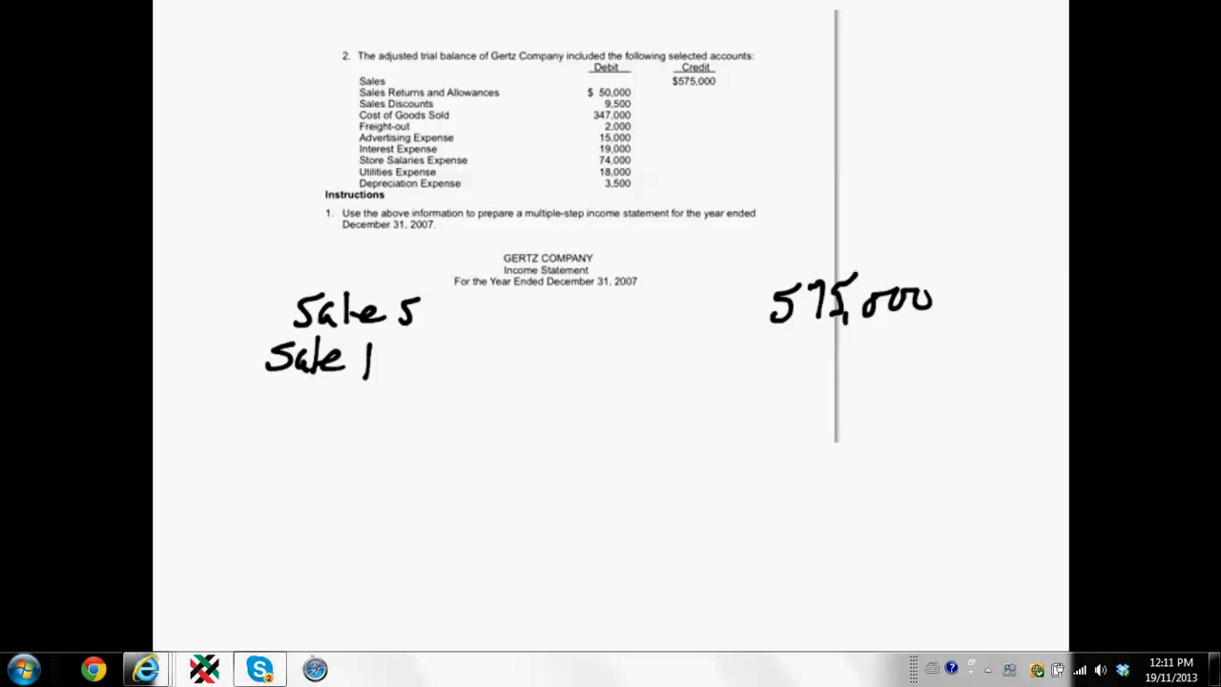
- Handwrite 'Less Sales R&A 50,000' and 'Sales Disc 9,500' under Sales 575,000, totalling 59,500
text(R&A)
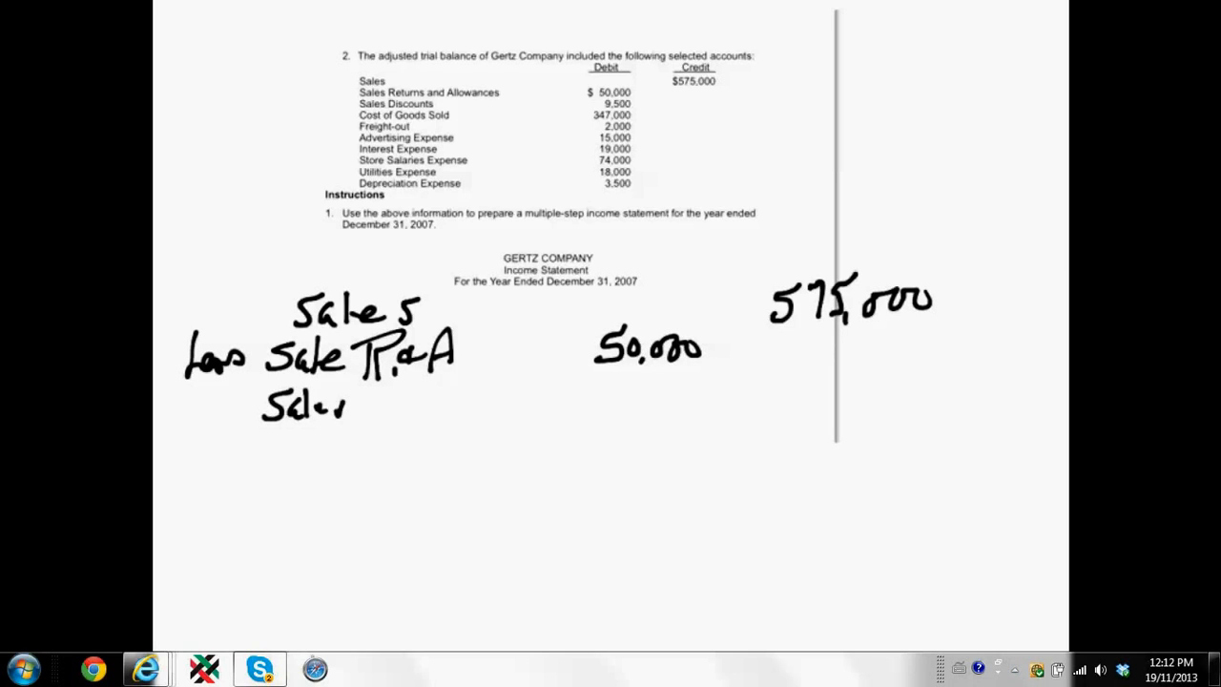
text(Disc)
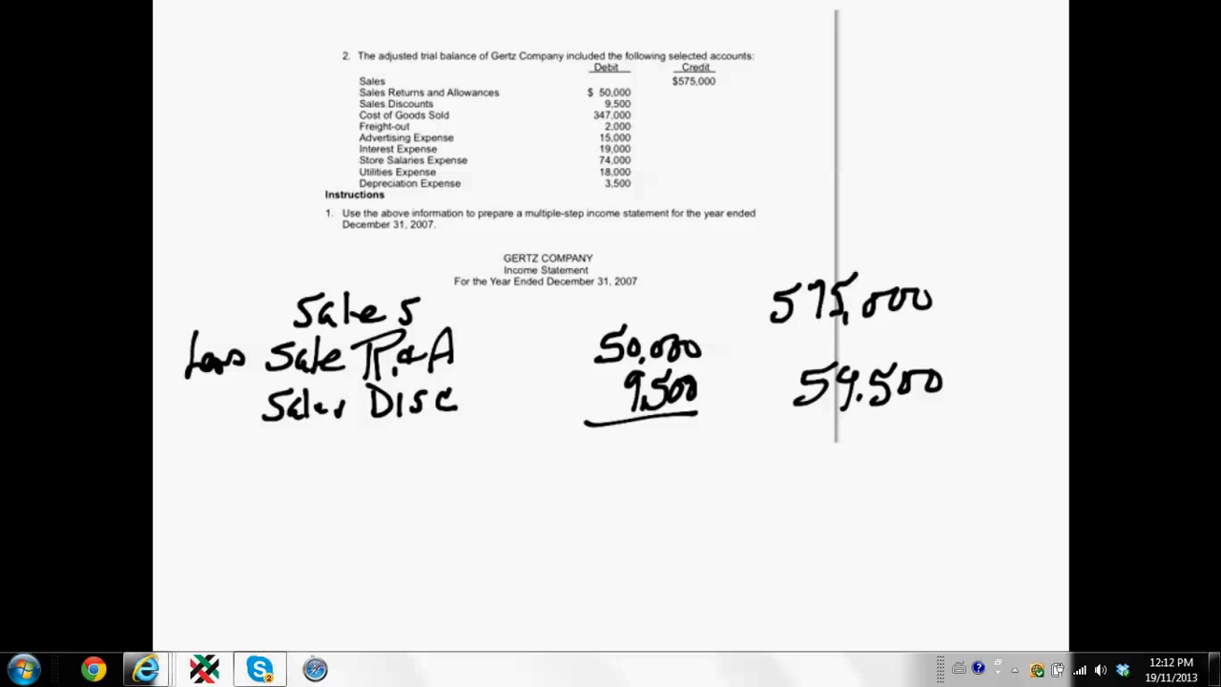
- Handwrite 'Net sales 515,000' less 'Cost of Goods Sold 347,000' and begin 'Gross Profit'
drag(787, 405, 973, 400)
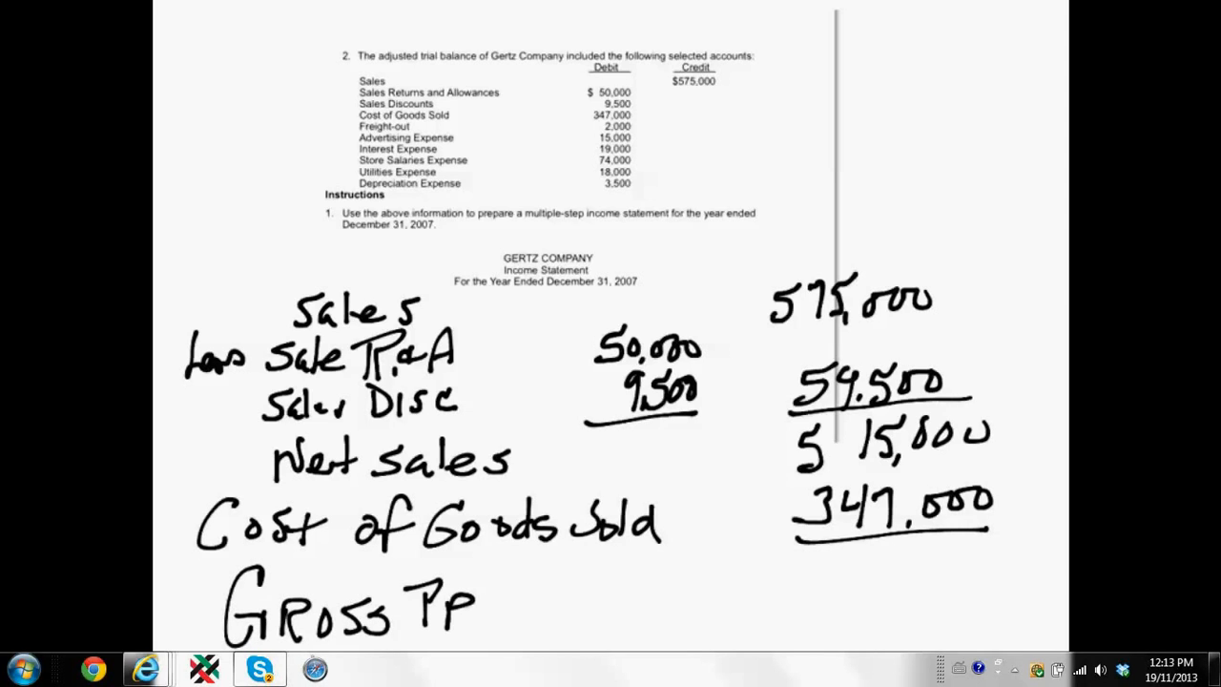
text(Profi)
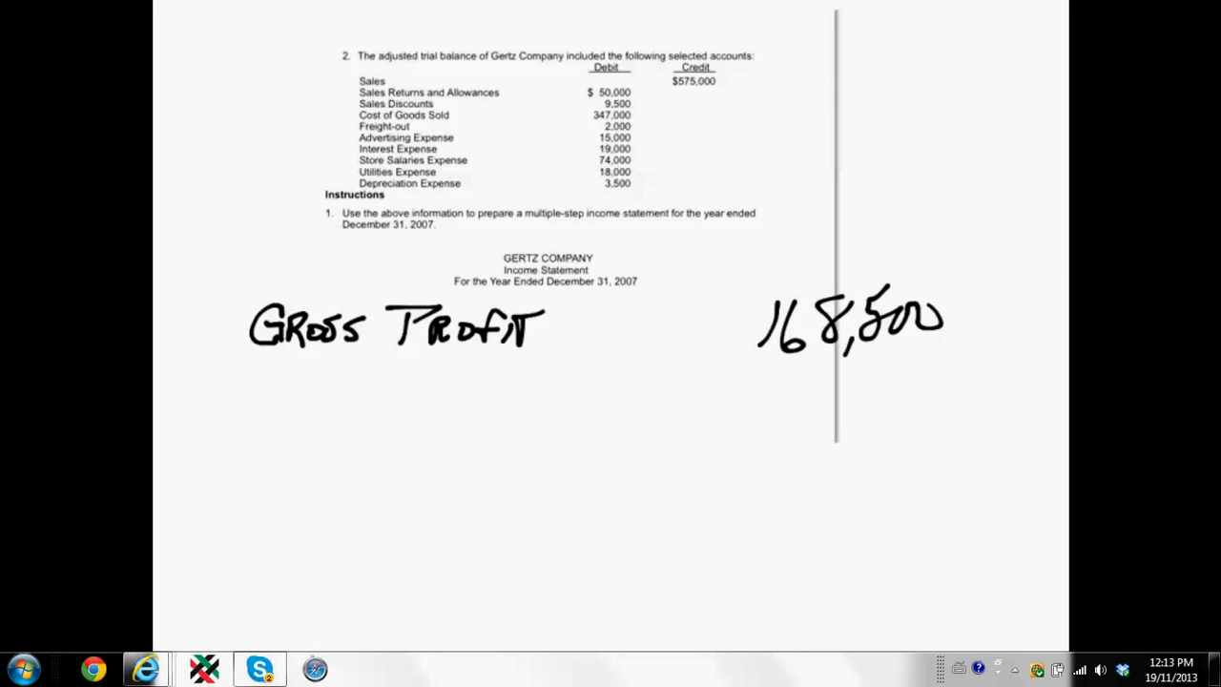
- Restate 'Gross Profit 168,500' on a cleared page and begin 'Operating Exp.' beneath it
text(Operating Exp.)
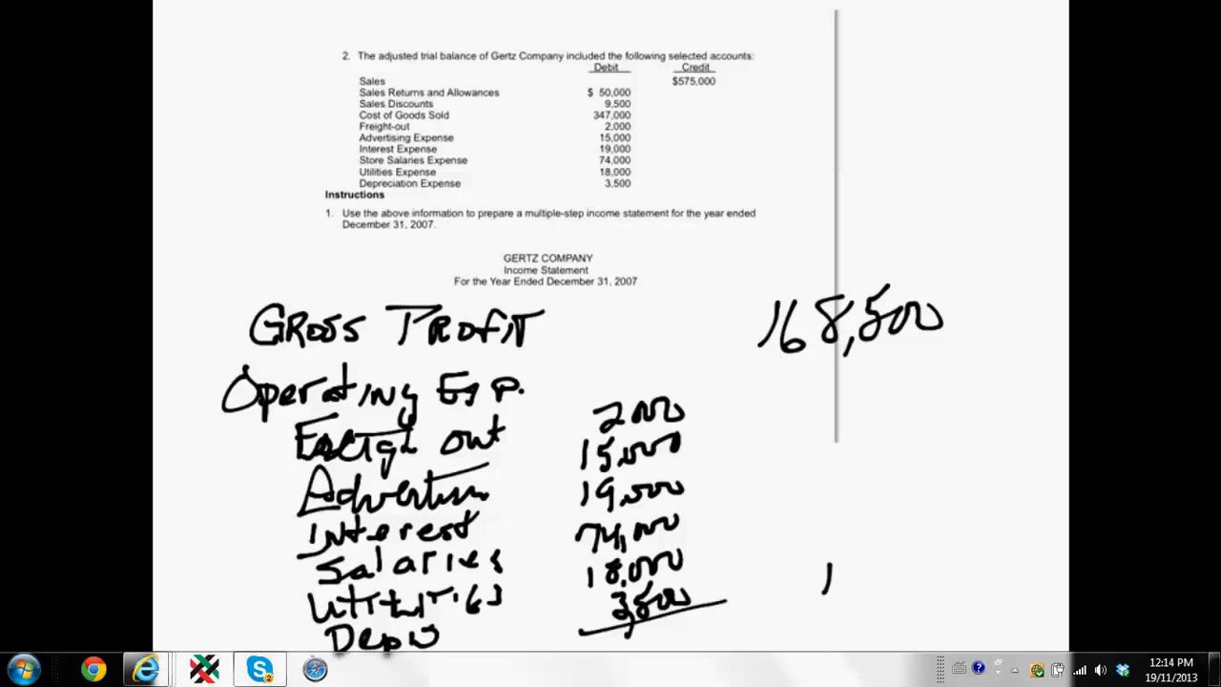
- Handwrite the operating expense total 131,500 and start the 'Net Income' line below it
text(131,500)
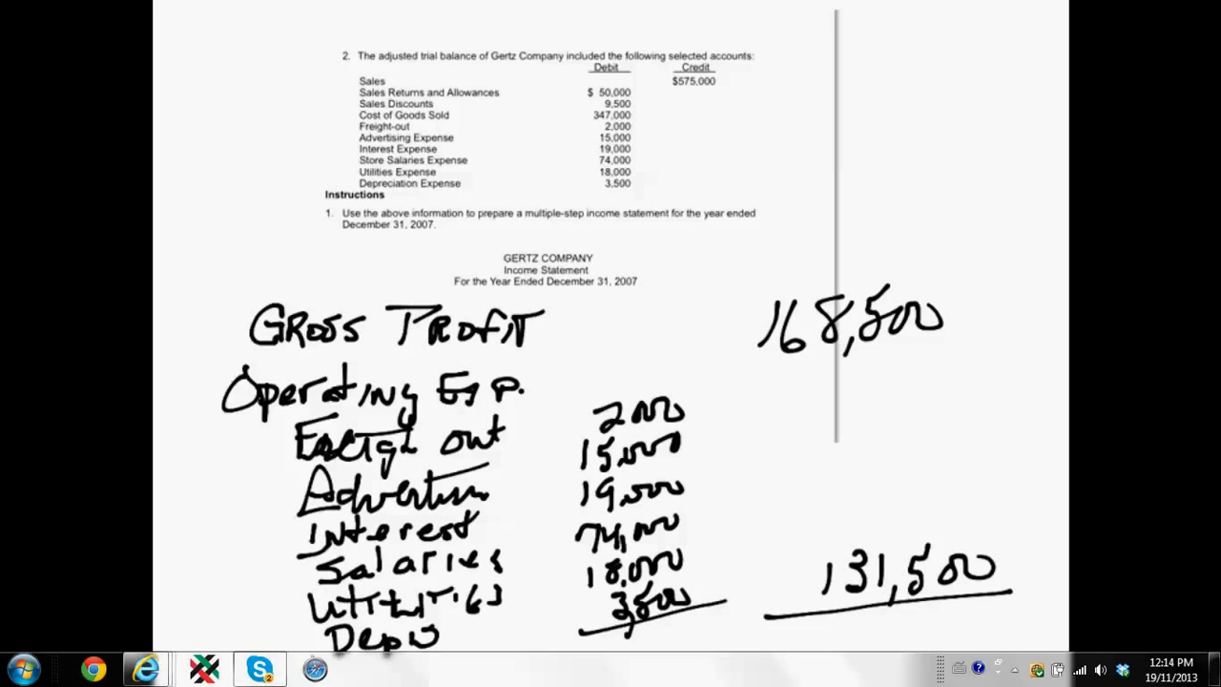
text(Net In)
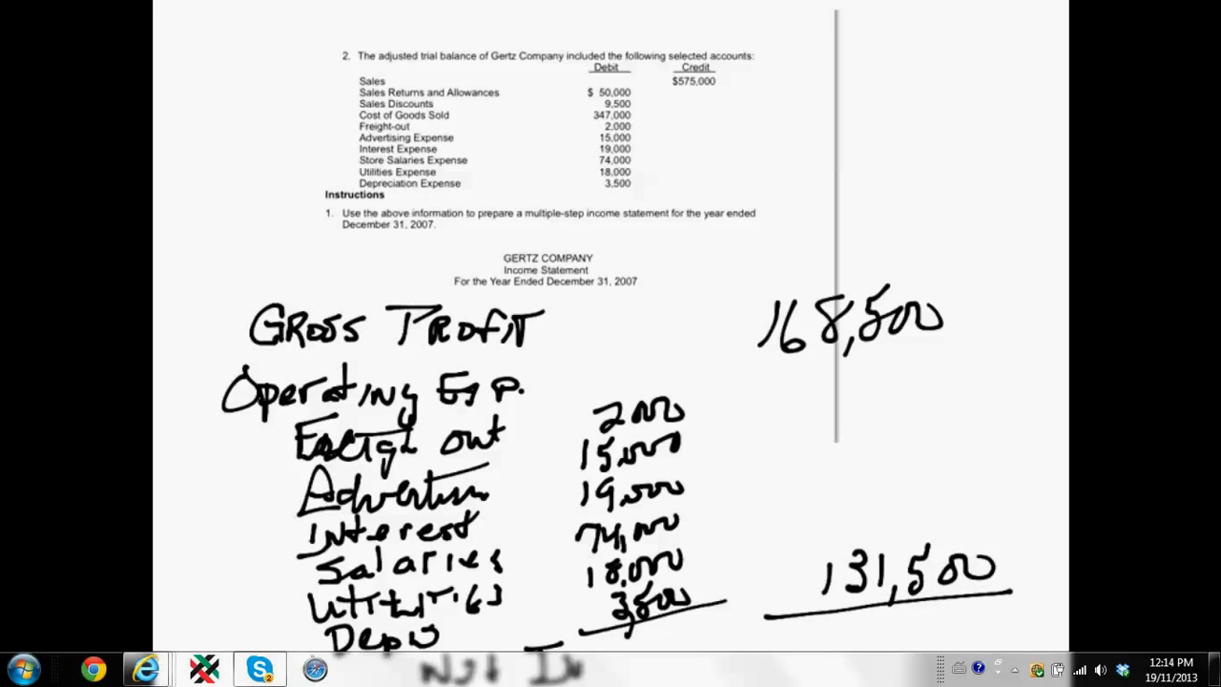